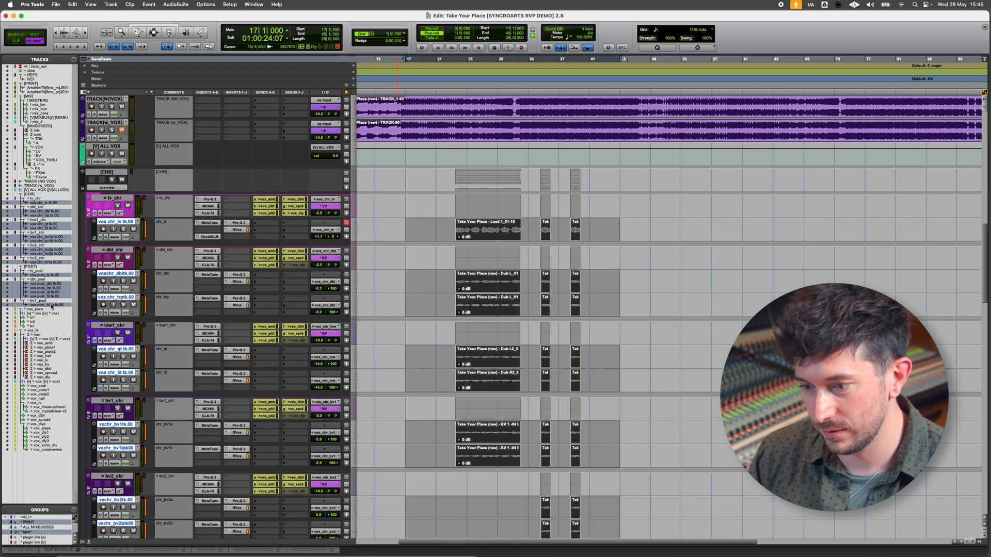
- Attach Revoice Pro Link to the chorus vocal clips and start Revoice Pro
scroll(up, 3)
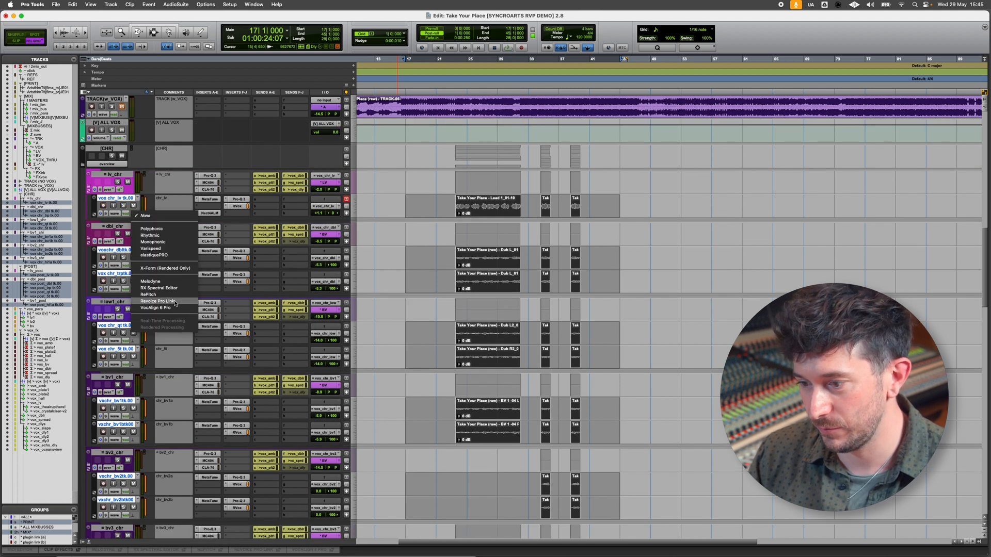
click(157, 301)
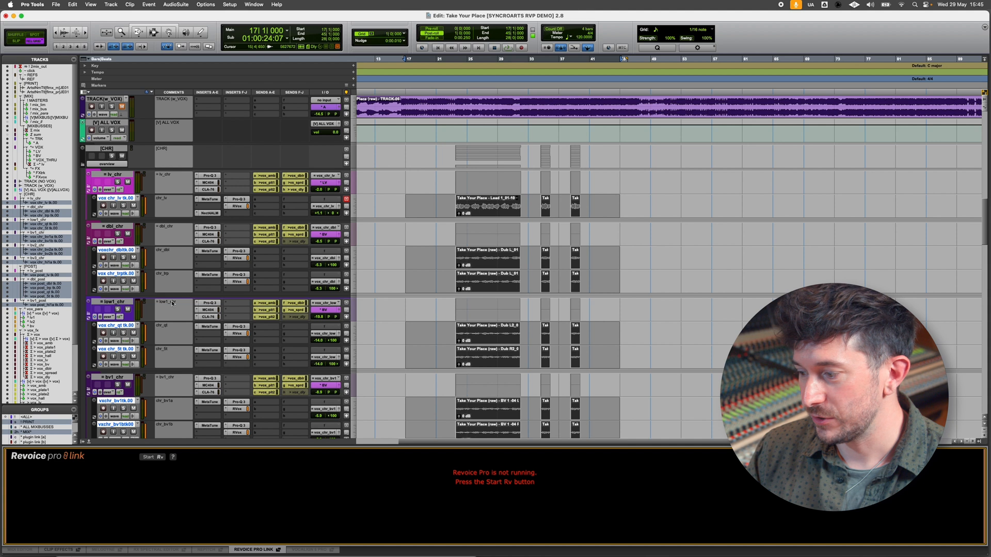
mouse_move(91, 462)
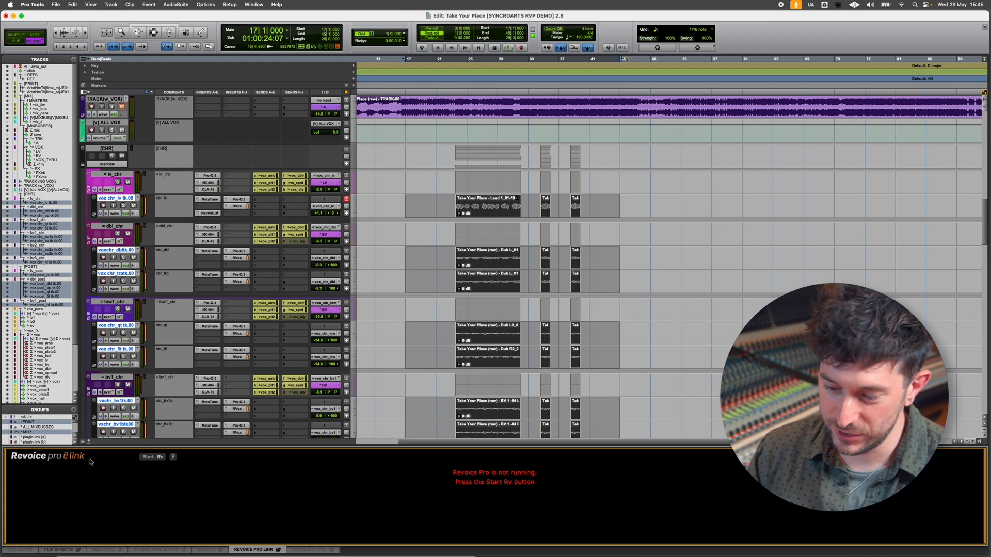
mouse_move(521, 487)
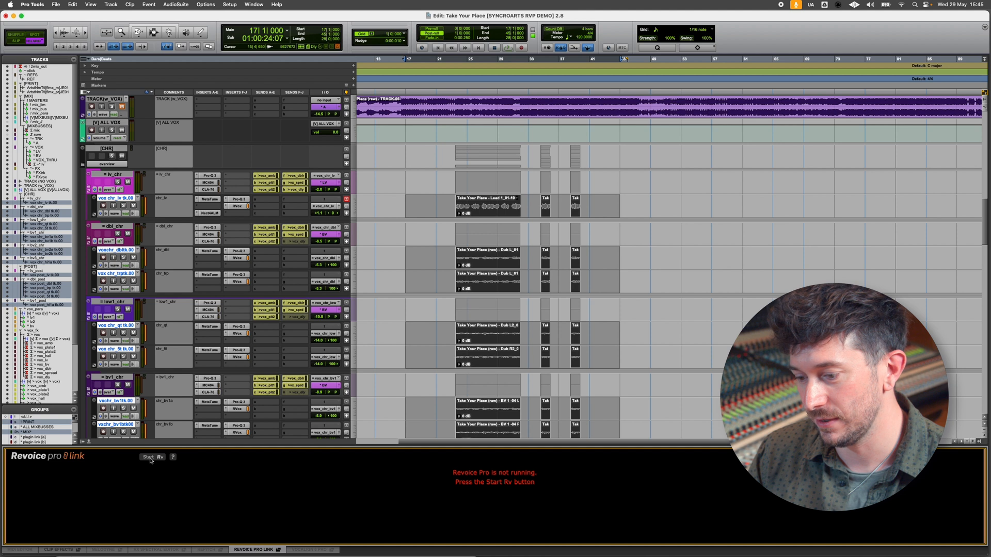
click(152, 456)
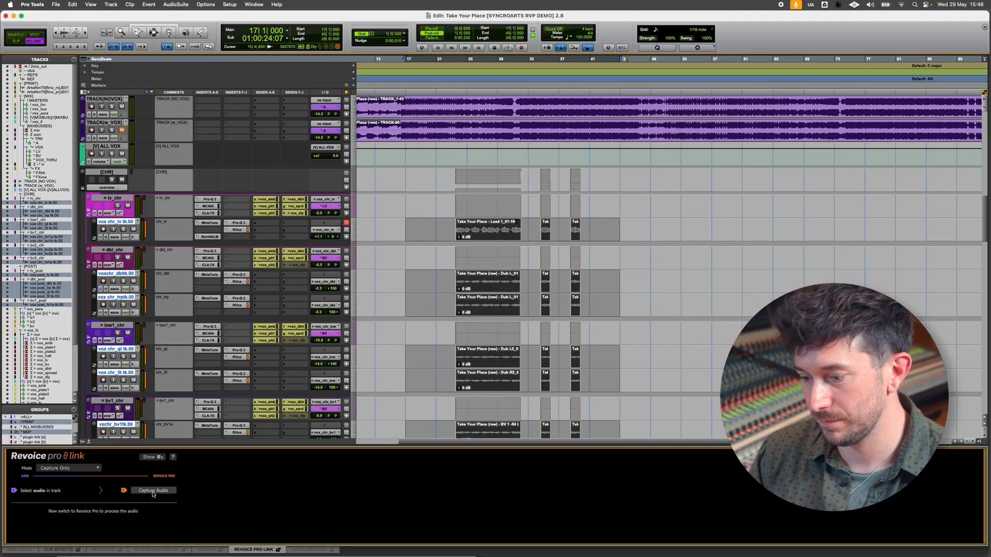
- Switch to Revoice Pro and browse the captured lead, dub and backing vocal tracks
click(153, 490)
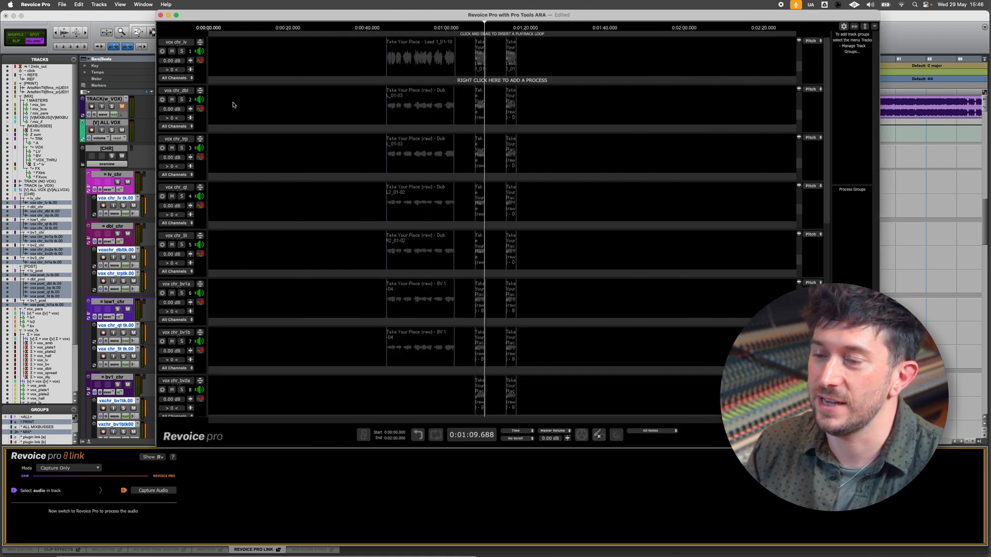
scroll(down, 3)
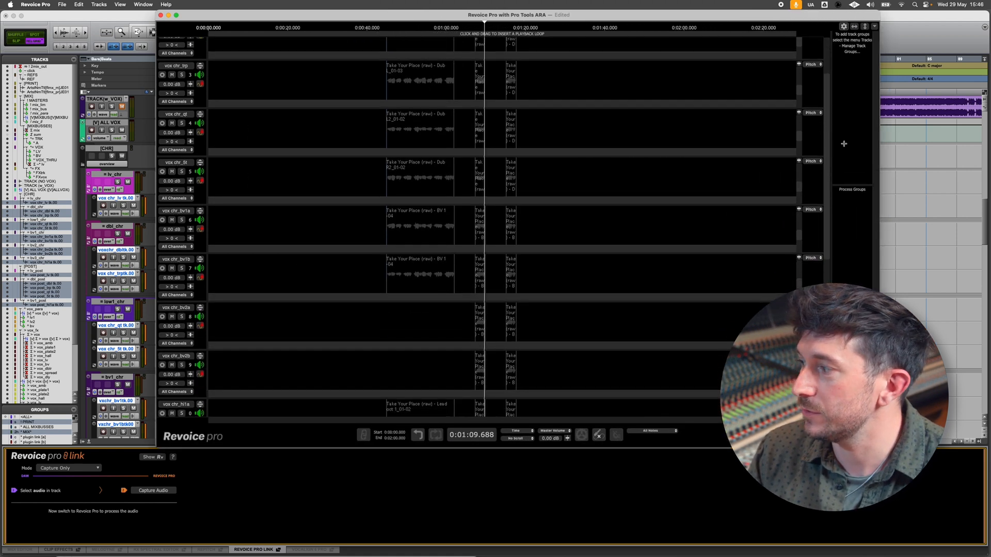
scroll(down, 3)
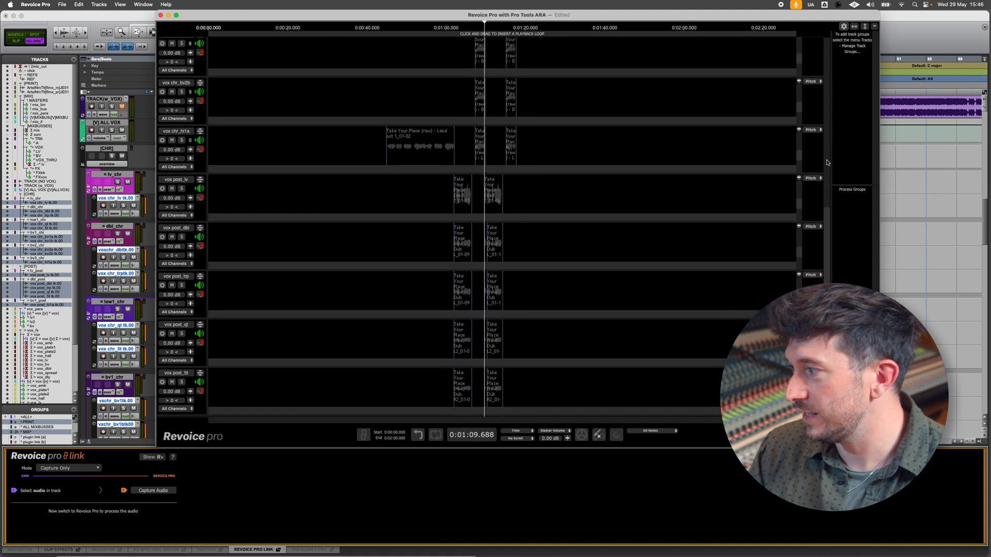
scroll(up, 3)
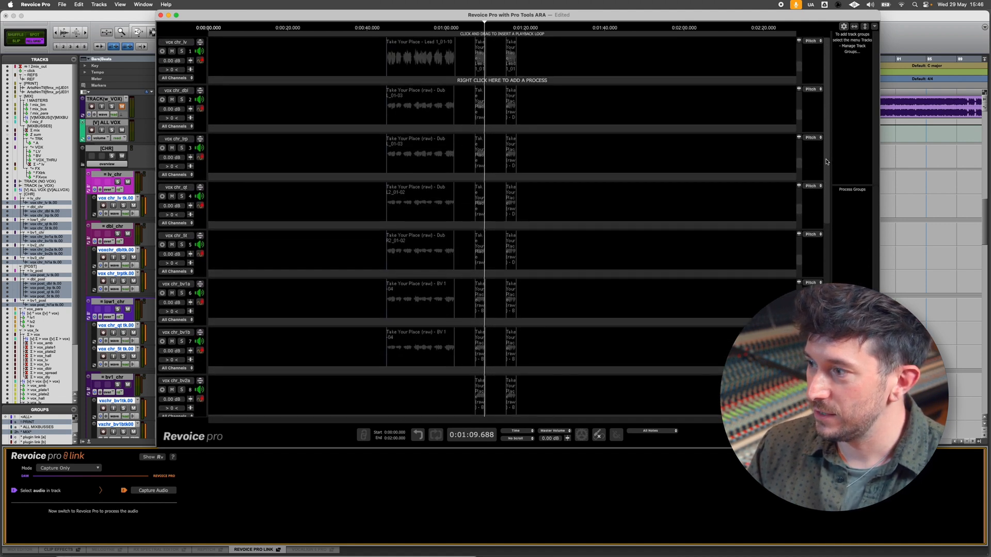
mouse_move(649, 143)
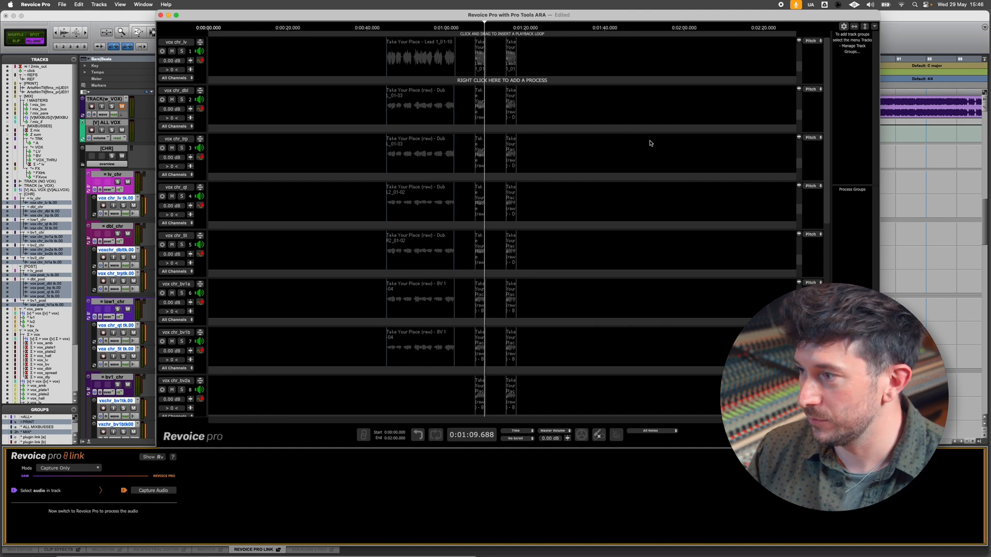
mouse_move(363, 75)
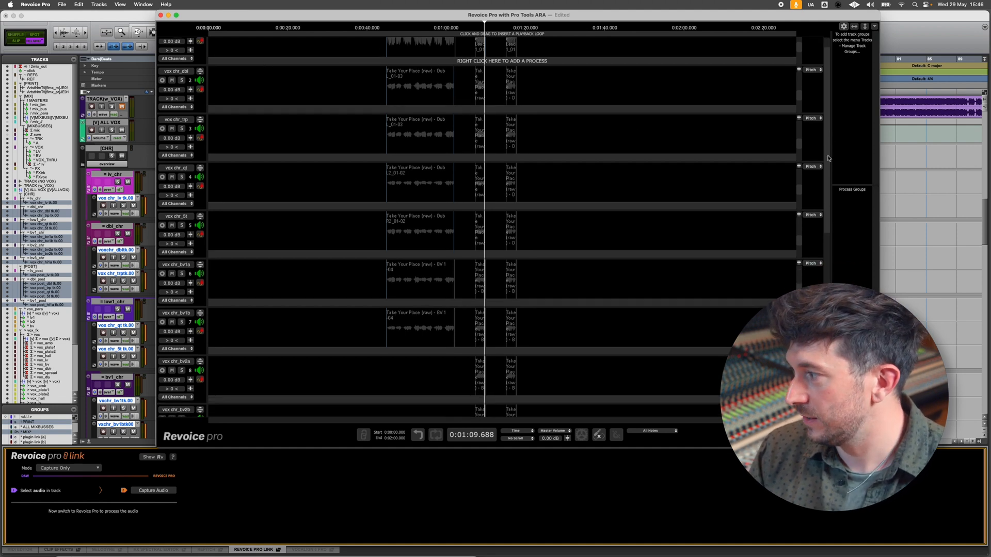
scroll(down, 3)
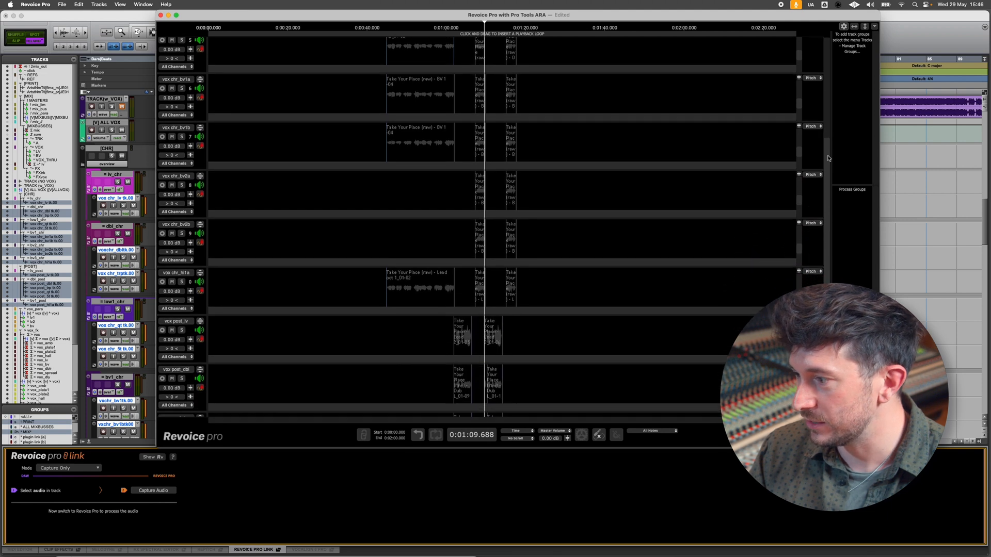
scroll(down, 3)
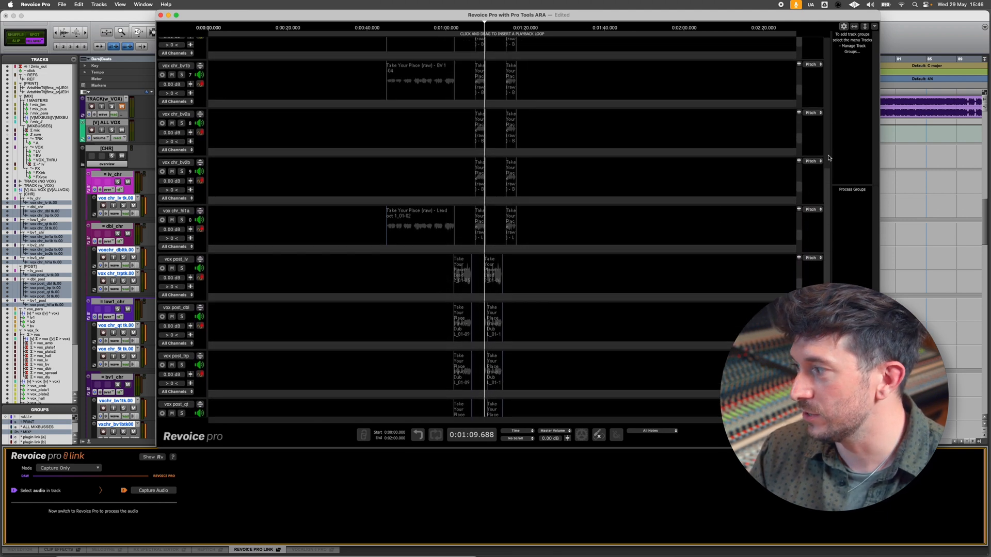
scroll(up, 3)
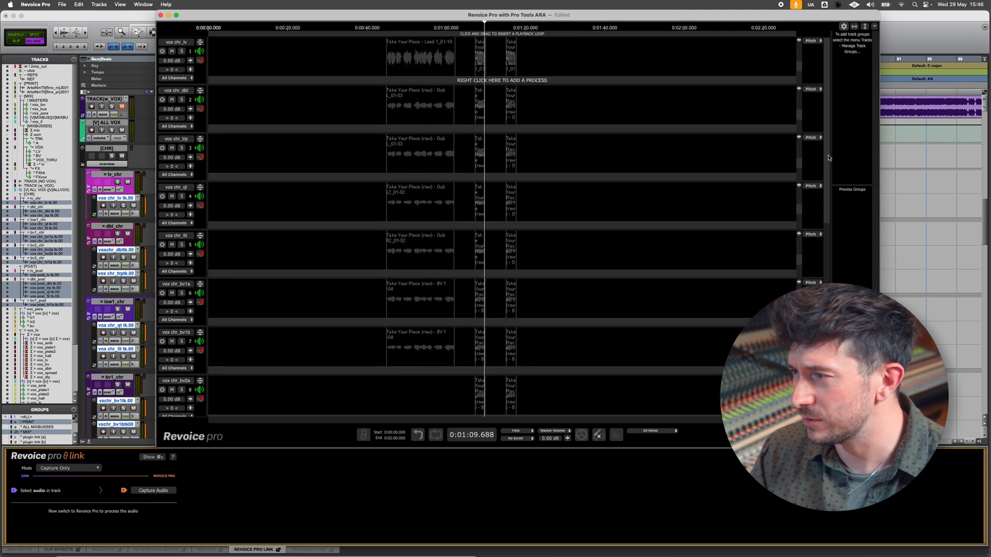
mouse_move(381, 83)
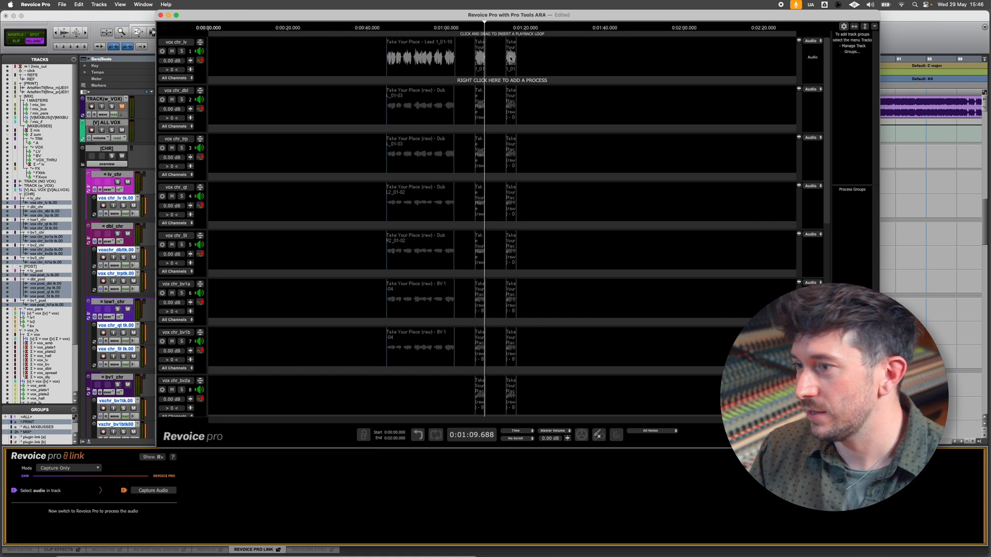
mouse_move(281, 63)
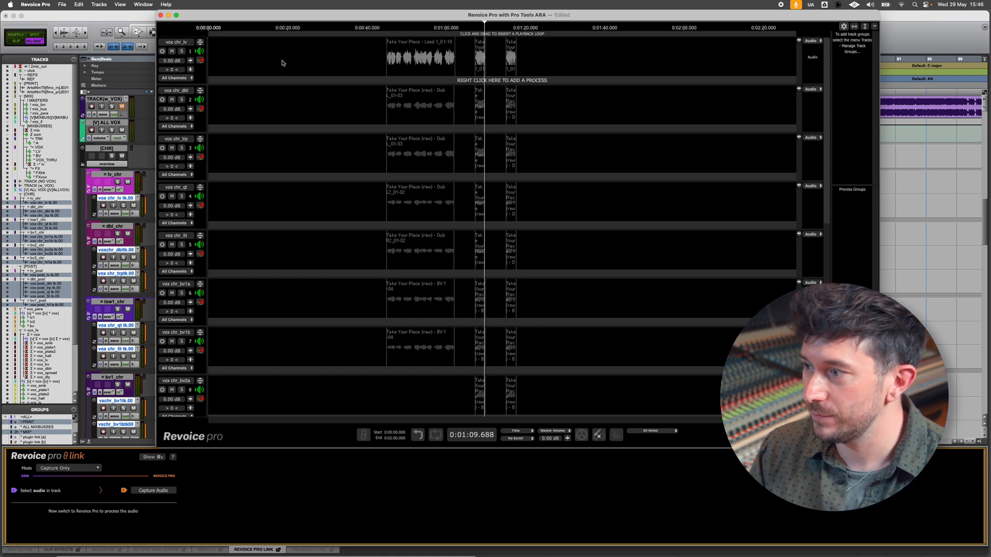
- Mark the lead vocal chorus as the range and start a Match Timing / Pitch / Level process
right_click(404, 60)
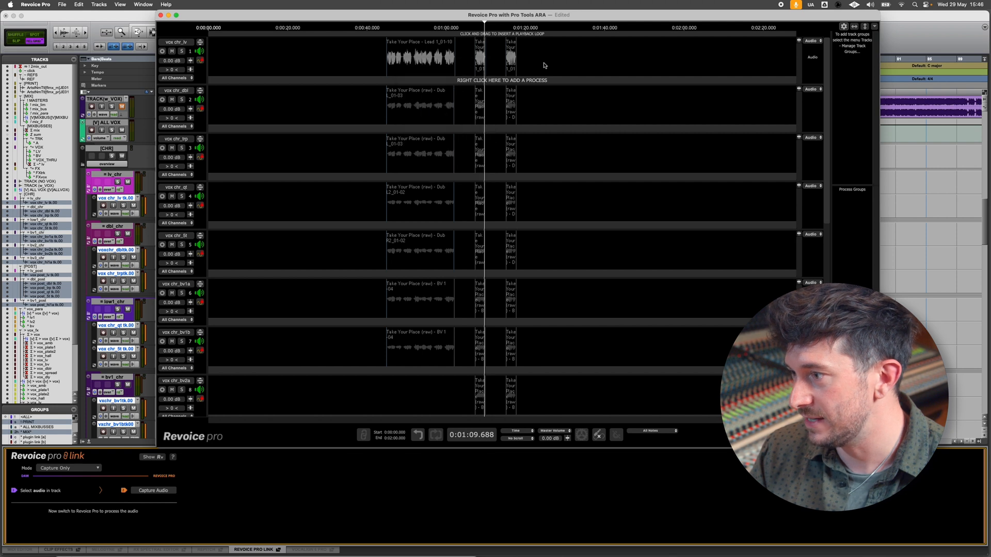
right_click(430, 57)
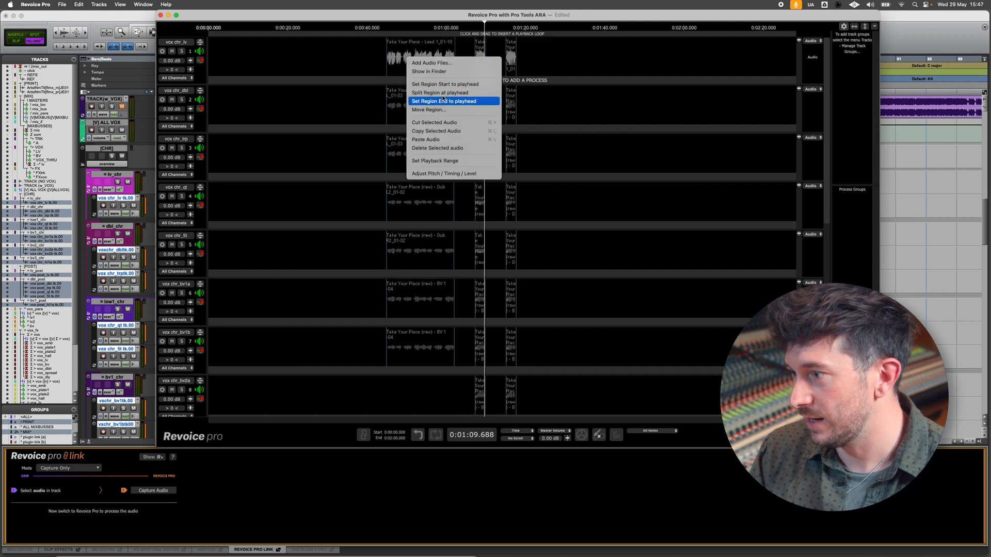
click(445, 102)
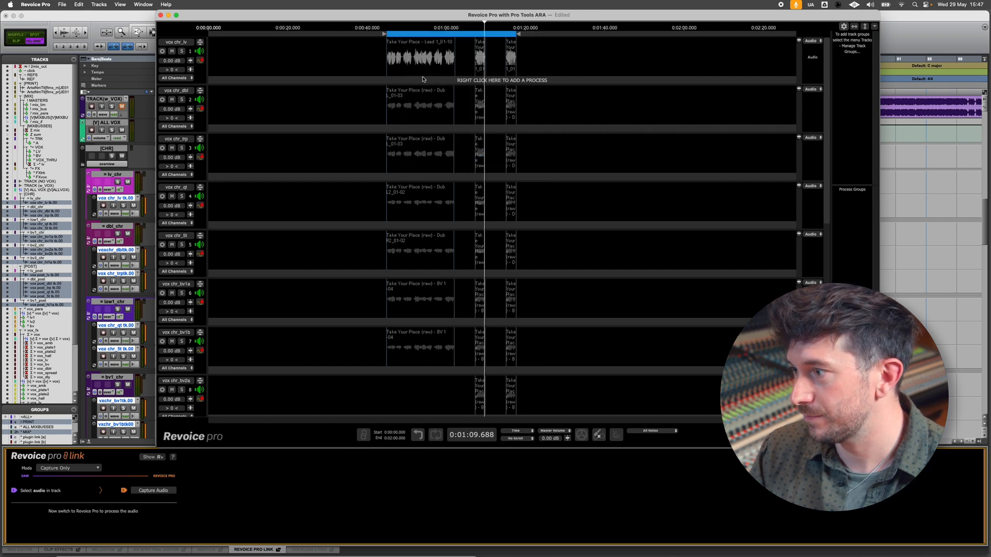
right_click(422, 81)
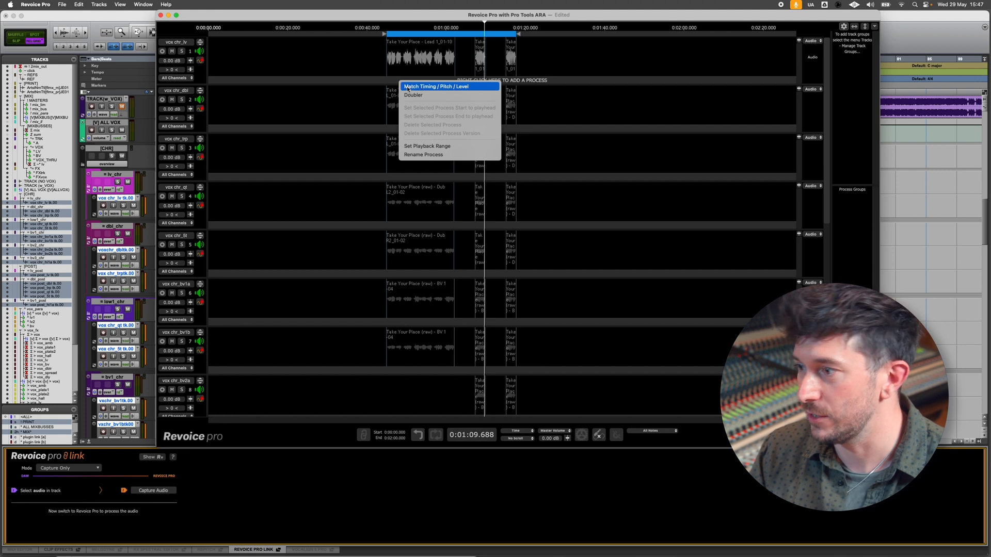
click(436, 87)
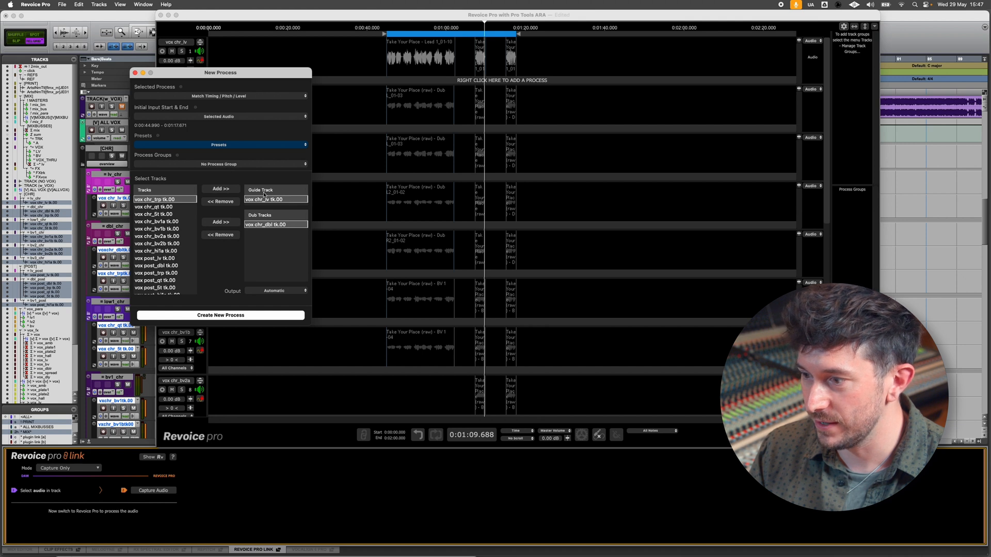
mouse_move(266, 204)
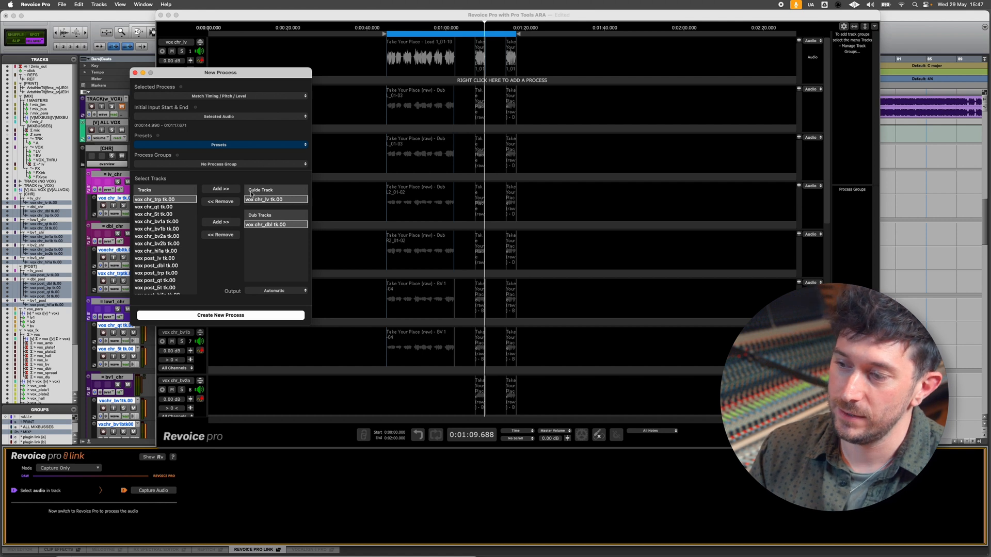
mouse_move(264, 262)
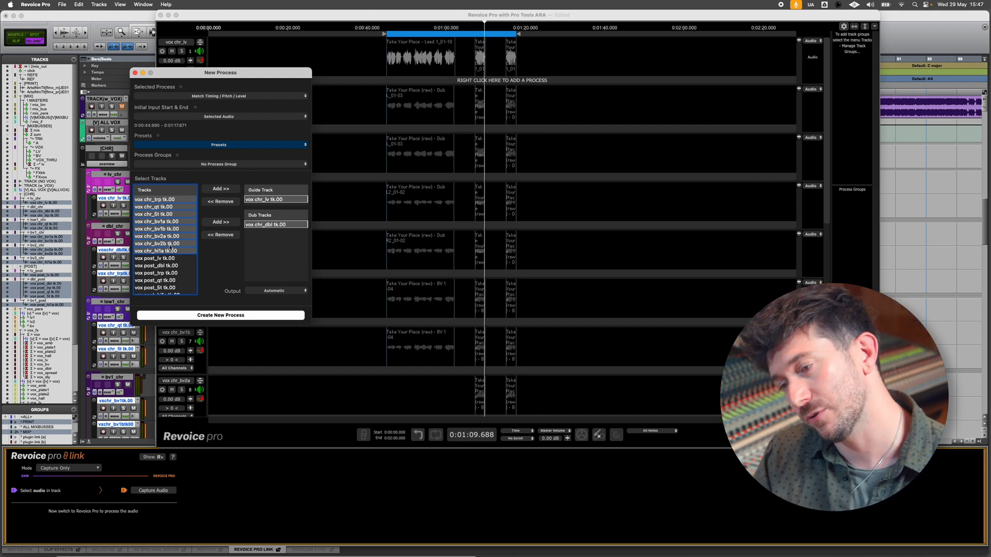
- Add the remaining chorus vocal tracks as Dub Tracks, with vox chr_lv tk.00 as guide
scroll(down, 3)
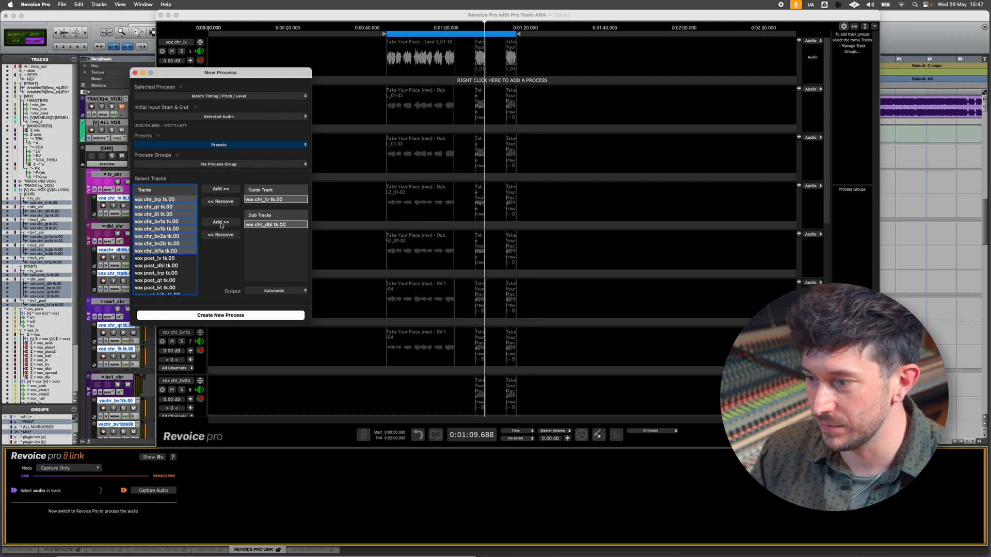
click(219, 222)
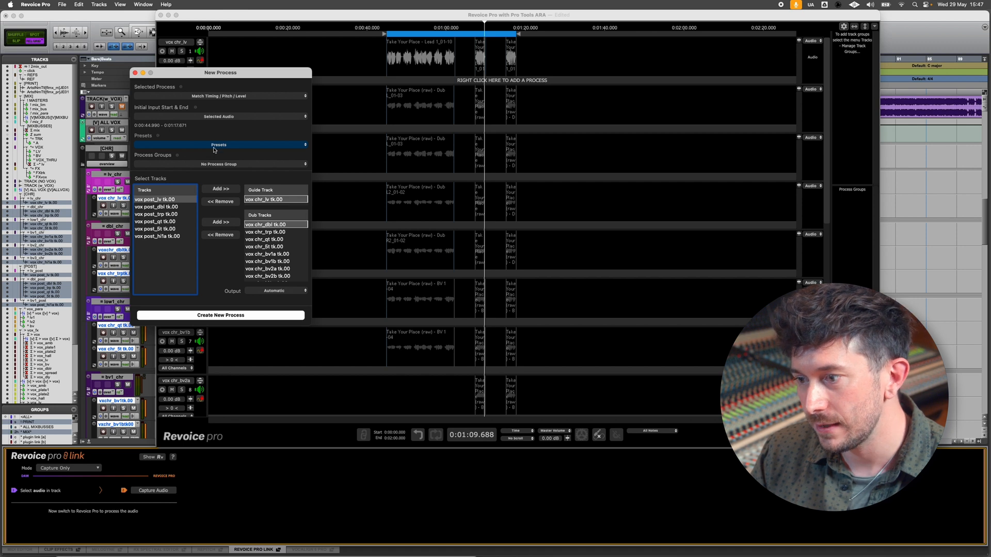
- Apply the factory preset 'Tight- Timing + Pitch Match Only Unison' to the process
click(219, 144)
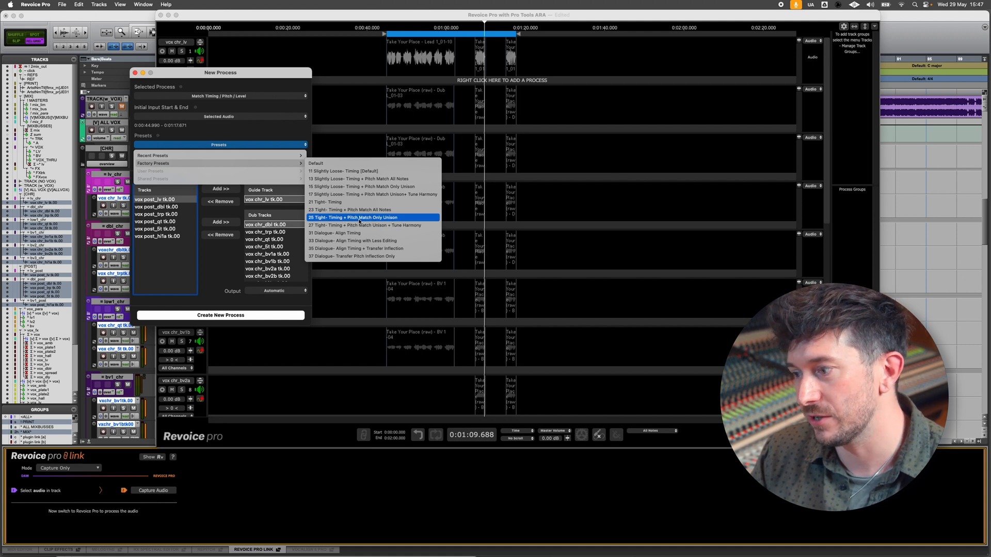
click(354, 217)
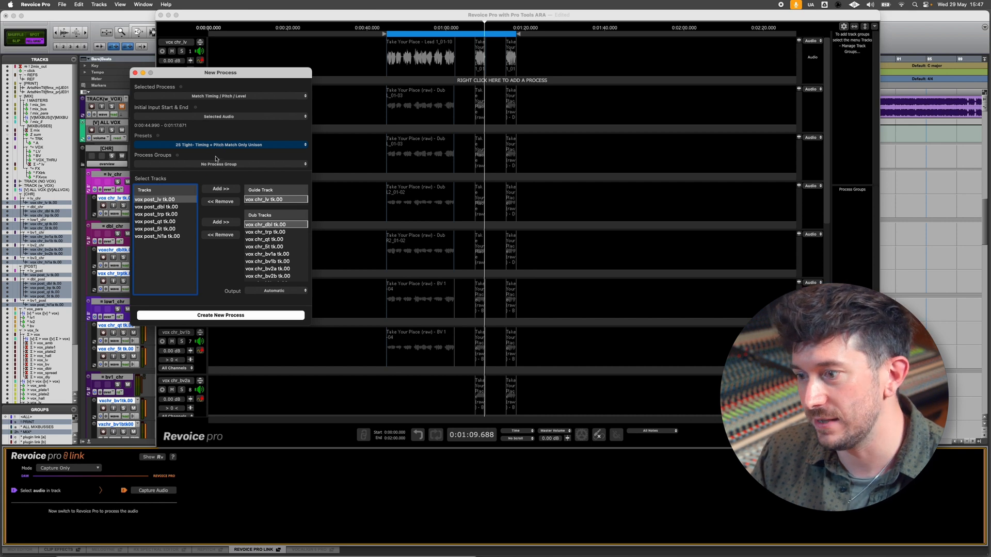
mouse_move(215, 140)
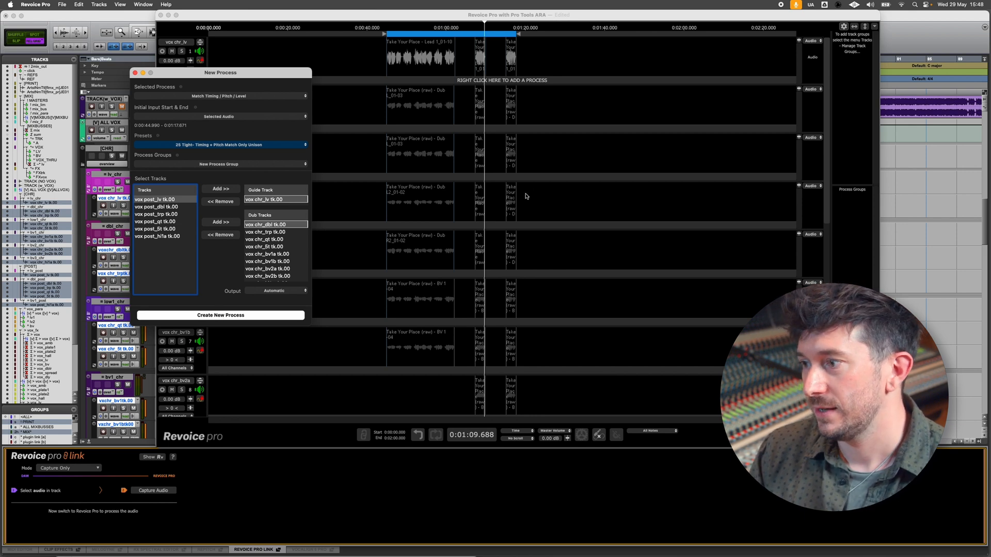
- Create the new match process, forming Group 1 from the lead guide and chorus dubs
click(220, 315)
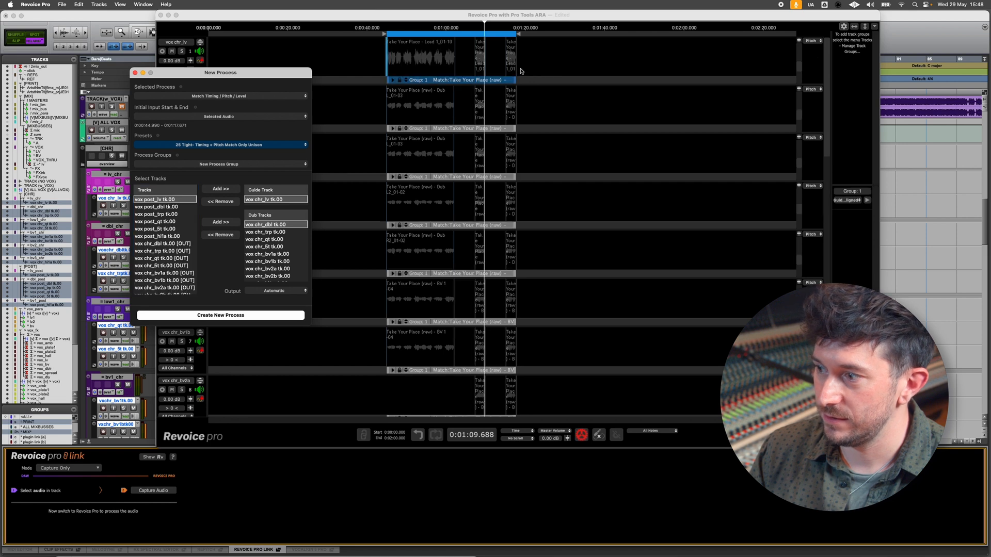
mouse_move(474, 63)
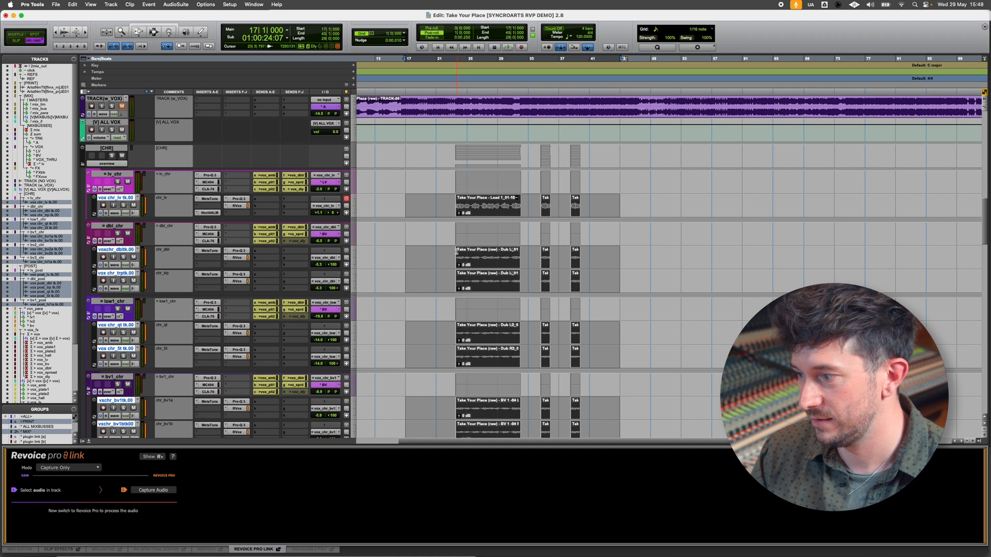
- Scroll through the chorus vocal tracks in the Pro Tools edit window
scroll(down, 3)
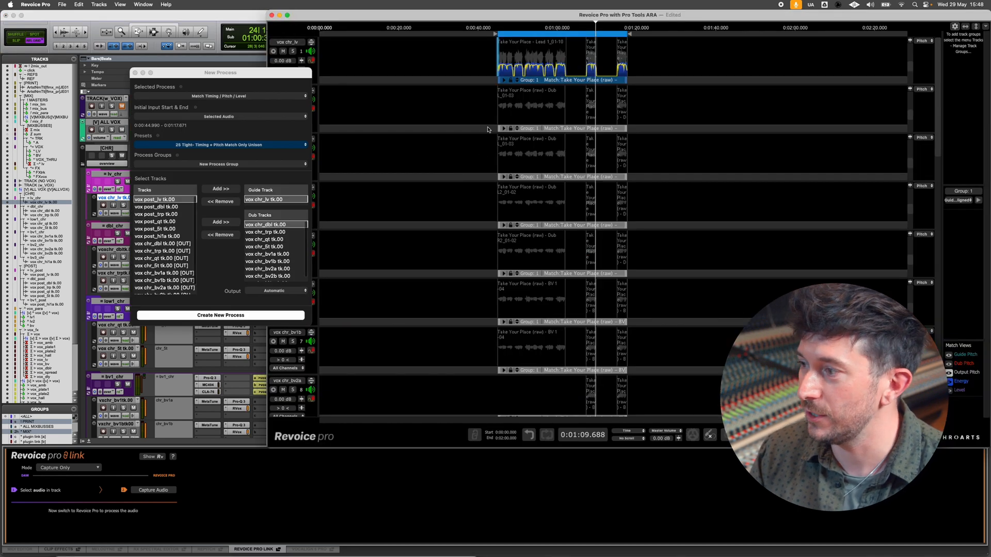
mouse_move(529, 107)
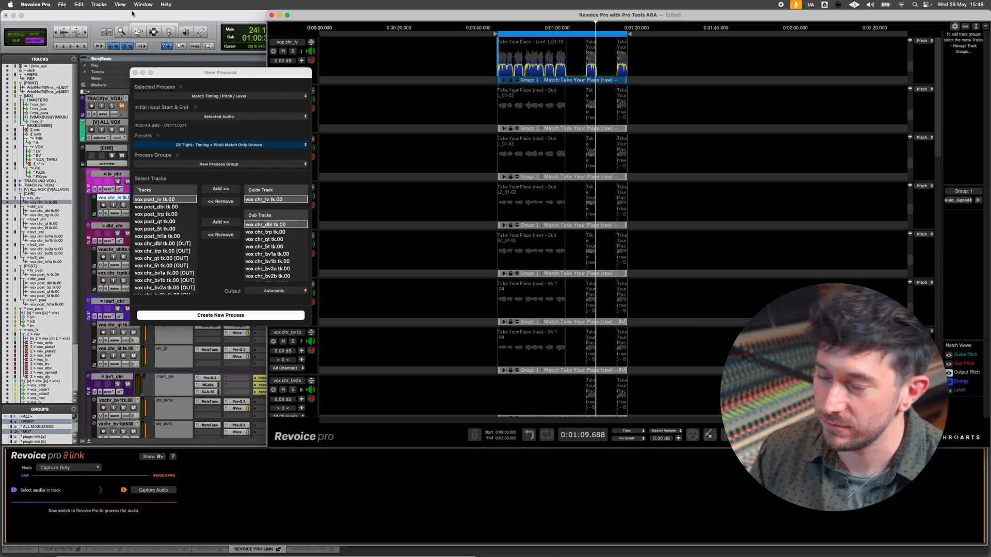
mouse_move(418, 113)
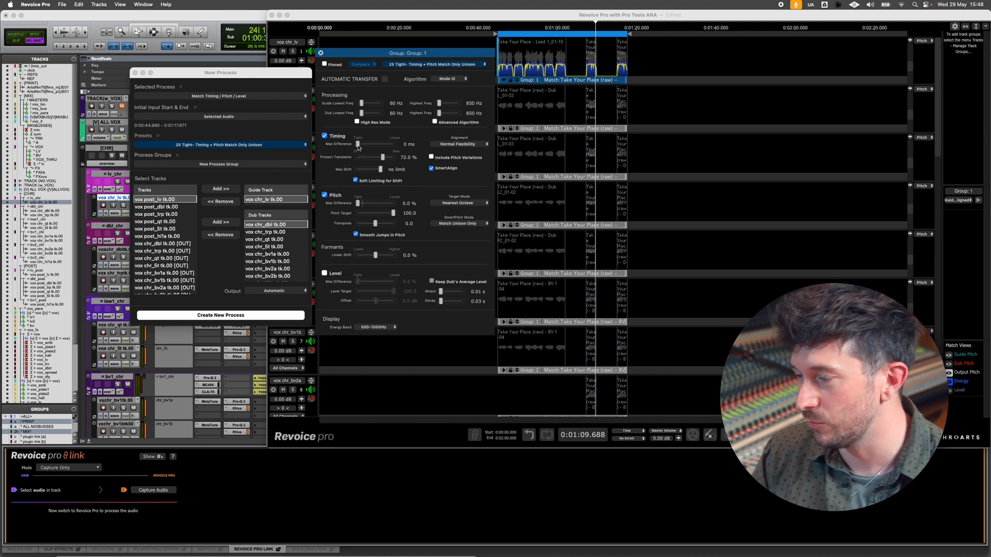
- Set Group 1 timing max difference to 23 ms, transient protection 68.5%, pitch max difference 2.8%
drag(357, 144, 365, 144)
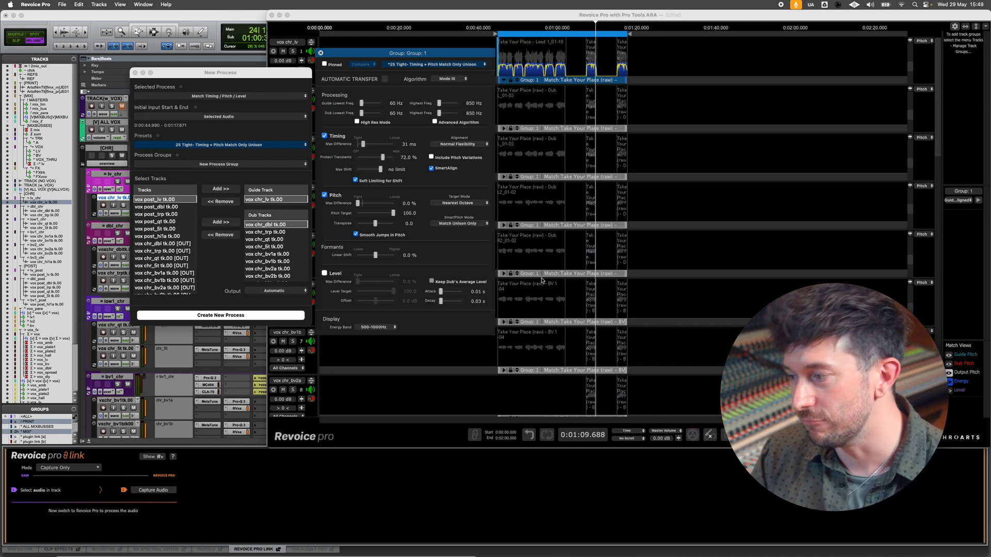
mouse_move(530, 232)
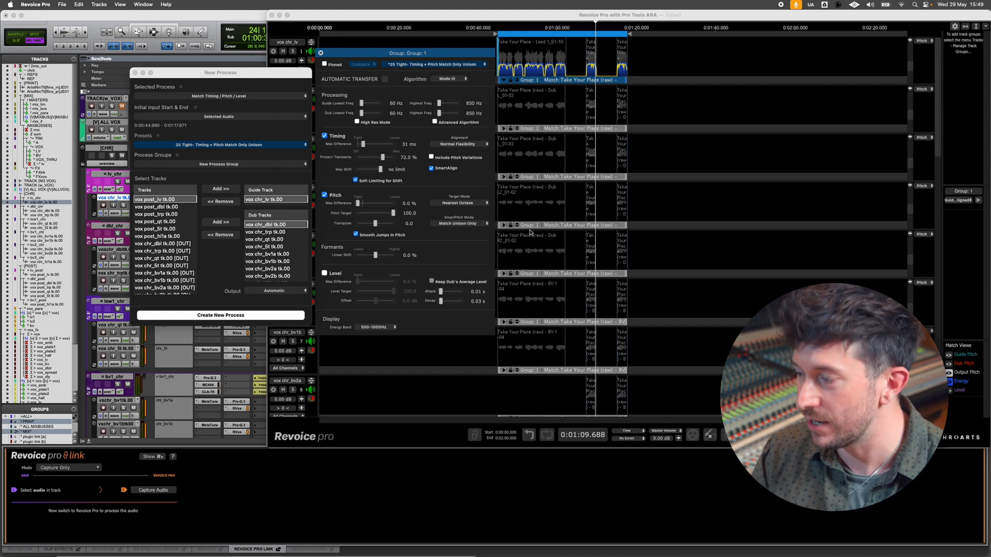
mouse_move(340, 157)
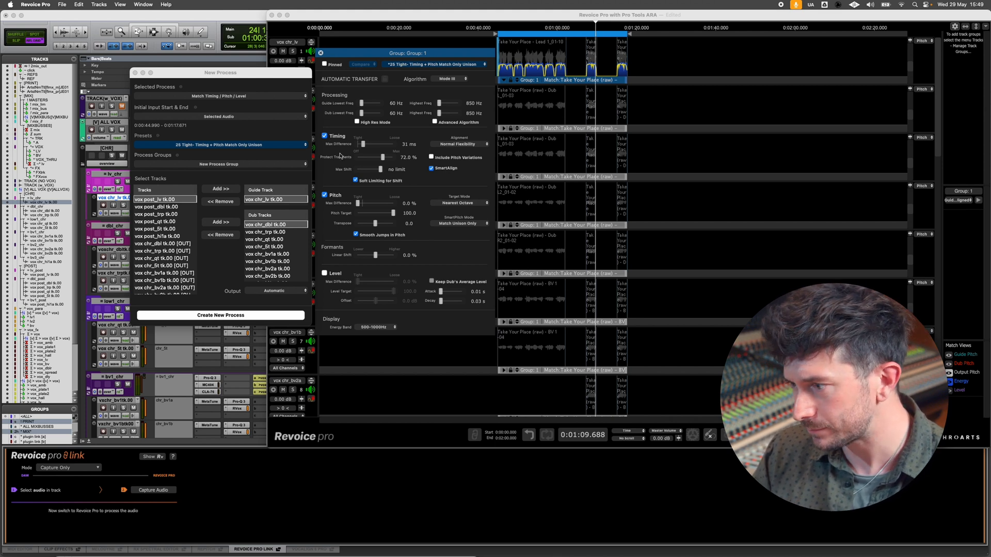
drag(364, 157, 360, 157)
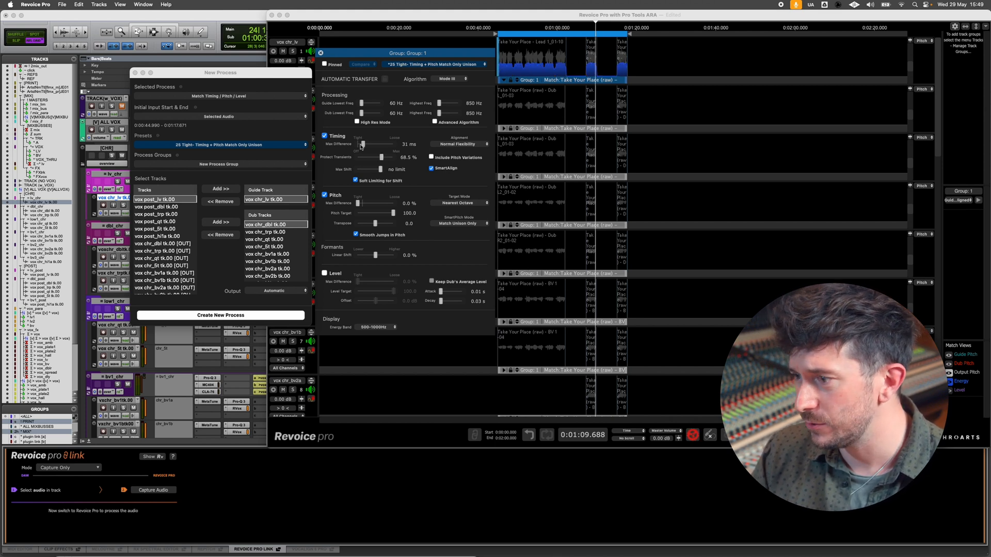
drag(363, 144, 360, 144)
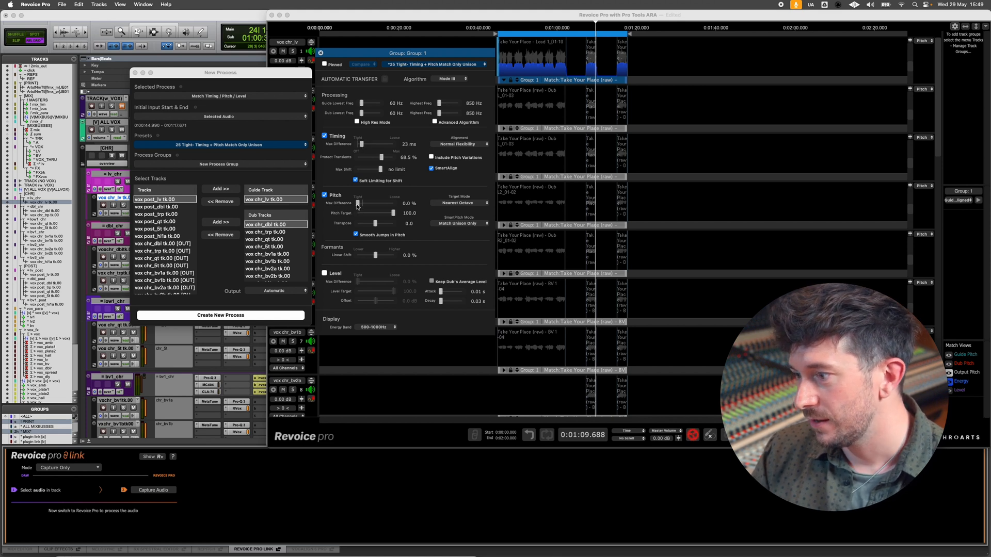
drag(358, 204, 363, 204)
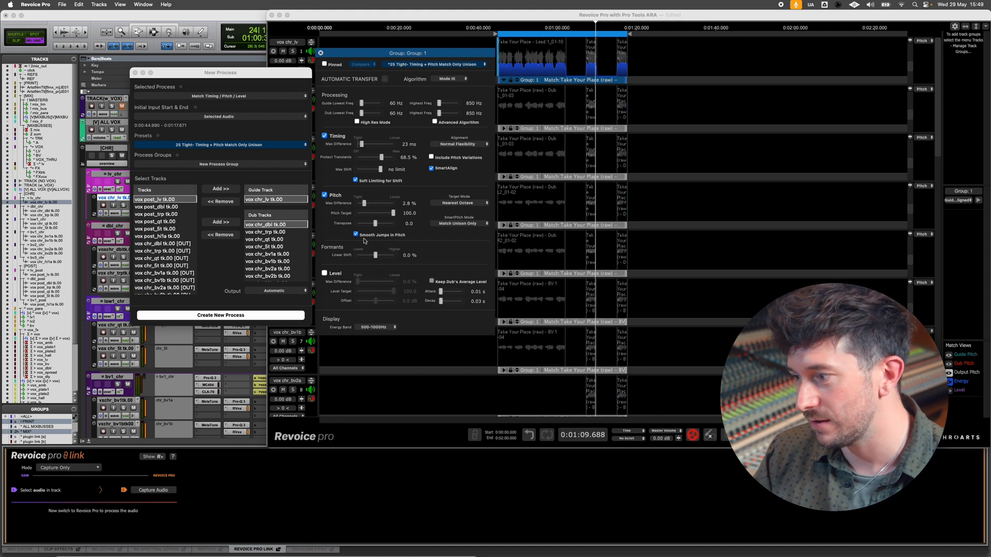
mouse_move(455, 228)
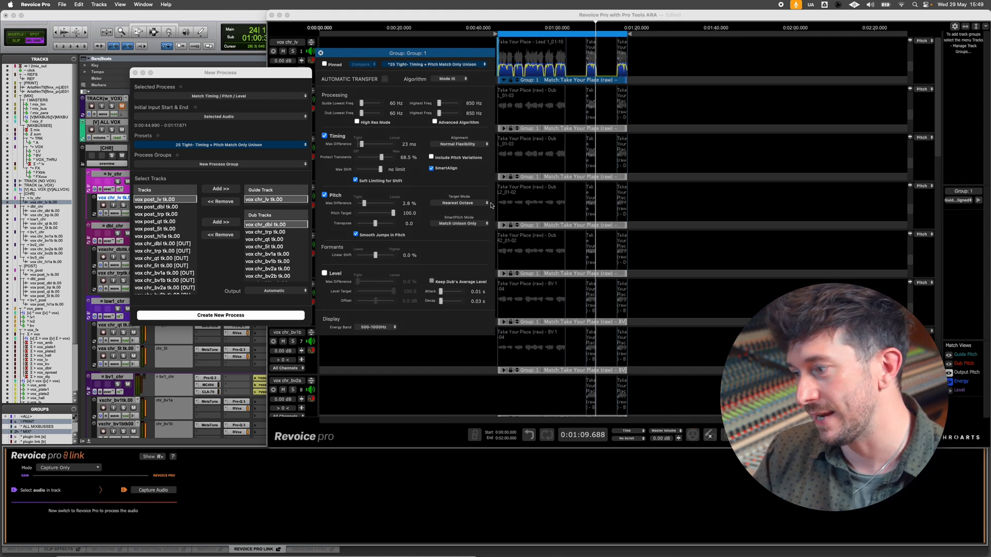
mouse_move(454, 217)
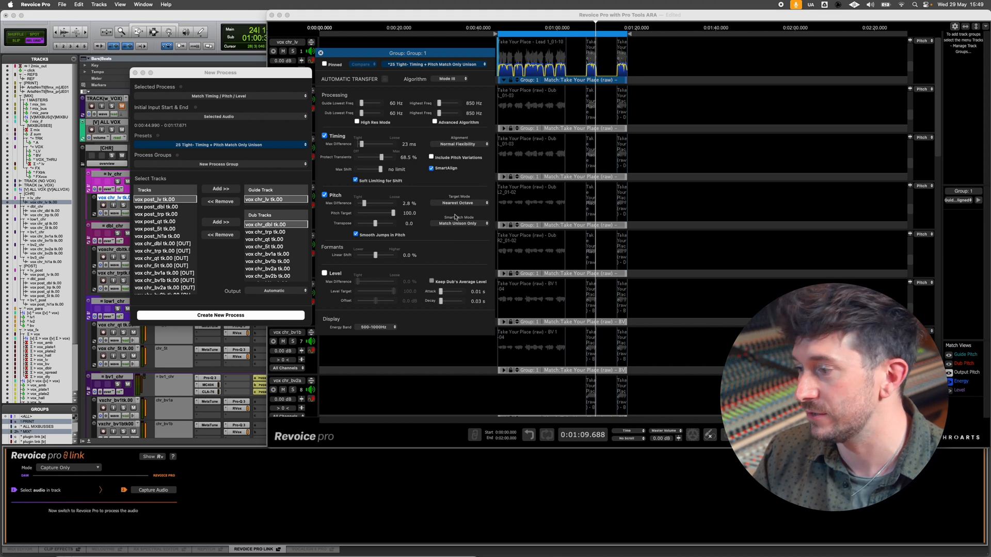
mouse_move(445, 239)
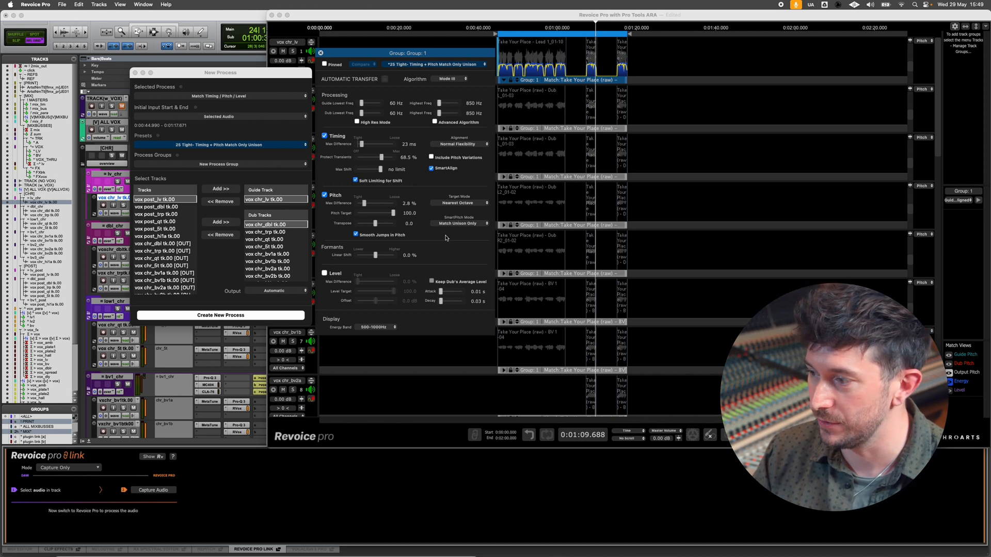
mouse_move(445, 239)
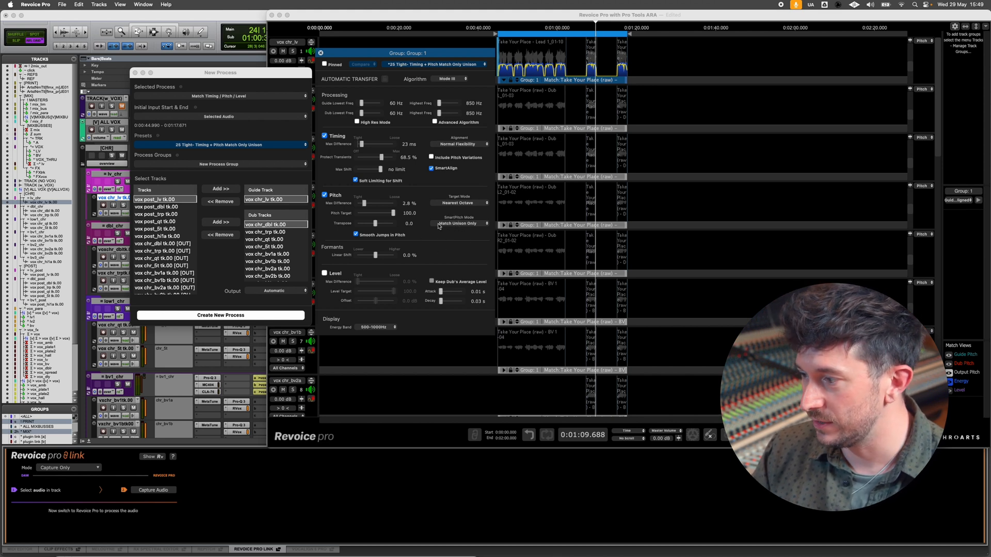
mouse_move(460, 225)
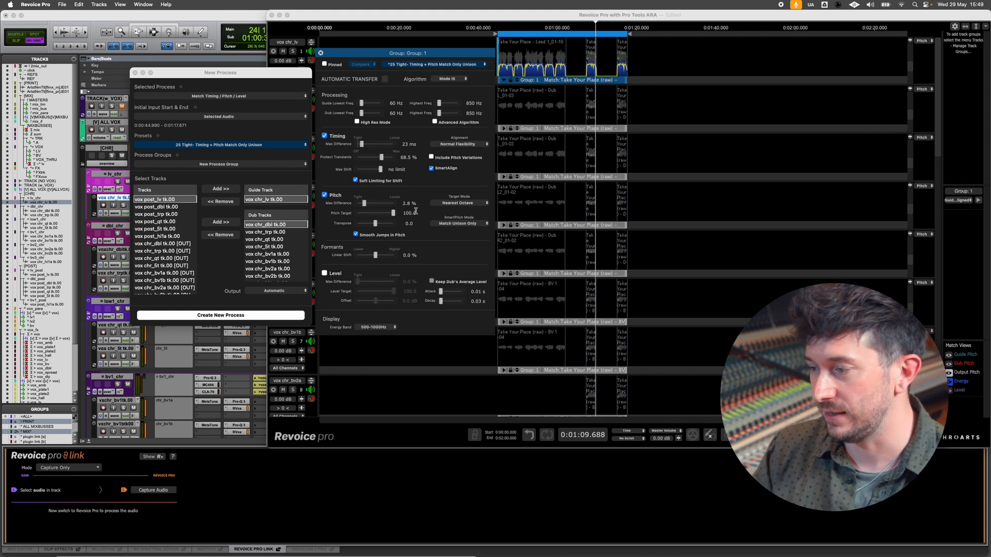
mouse_move(448, 229)
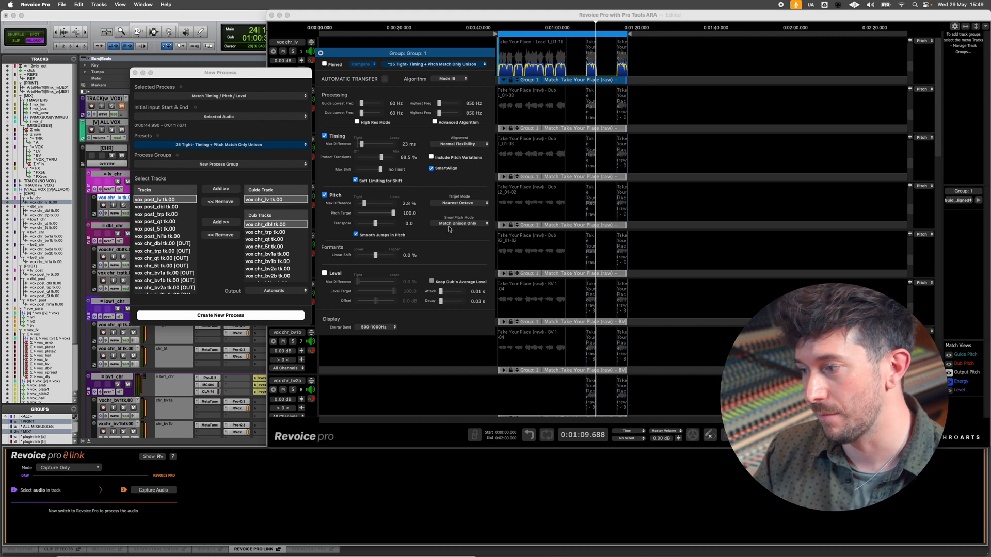
- Set Group 1 SmartPitch Mode to Match Unison & Tune Non-Unison
click(462, 224)
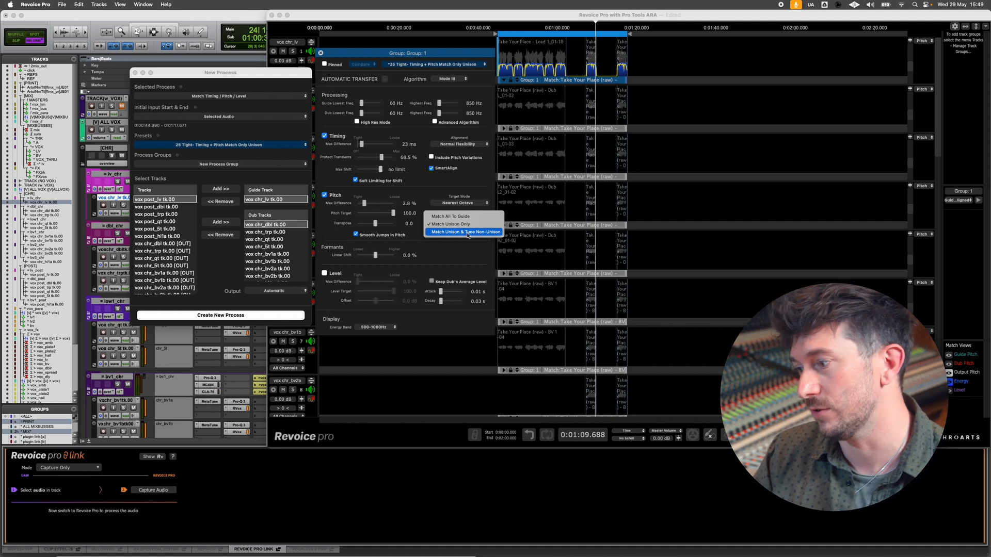
click(464, 232)
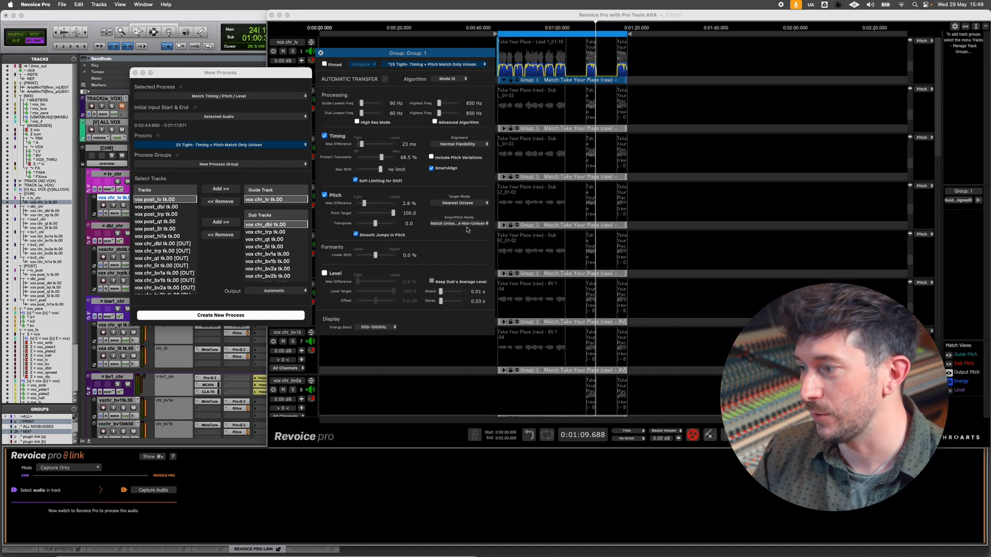
mouse_move(548, 98)
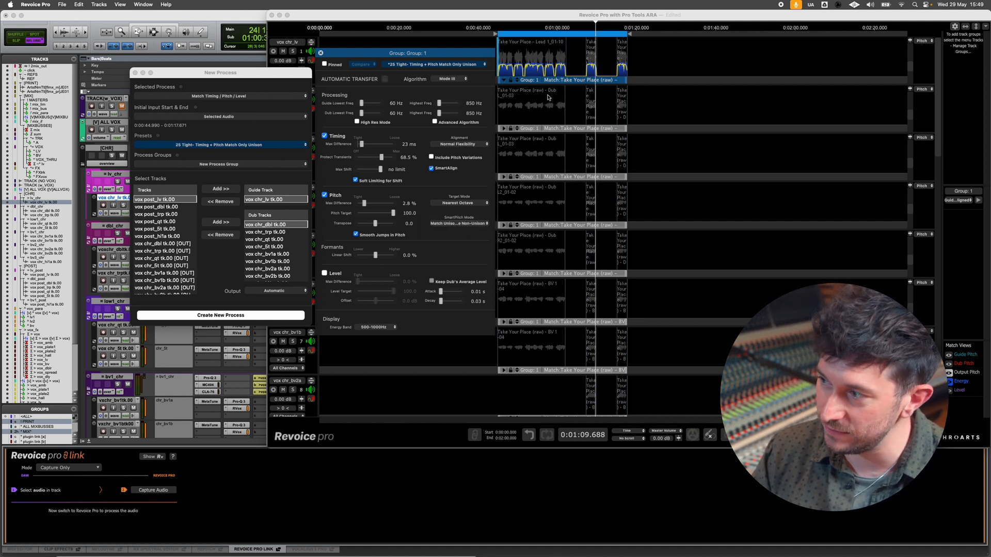
mouse_move(445, 253)
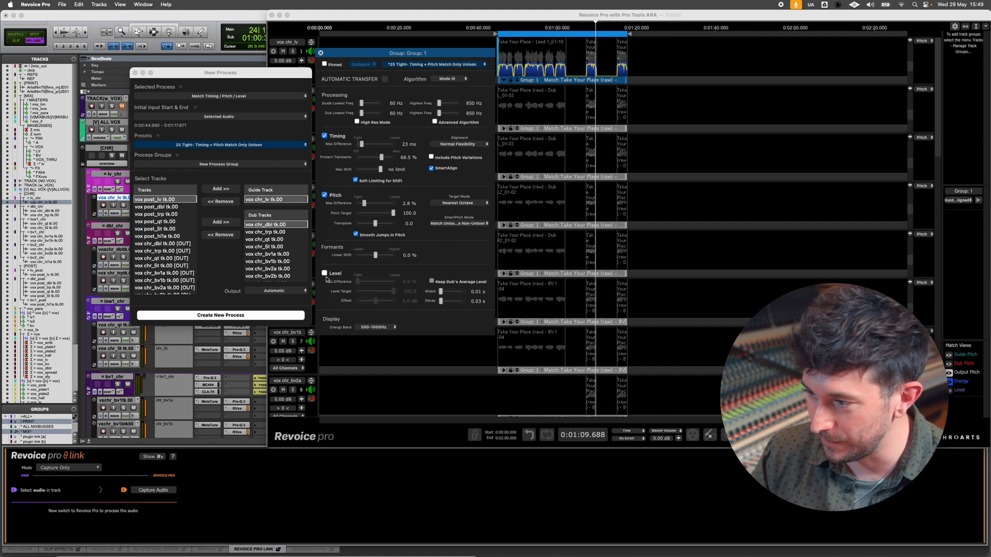
mouse_move(341, 274)
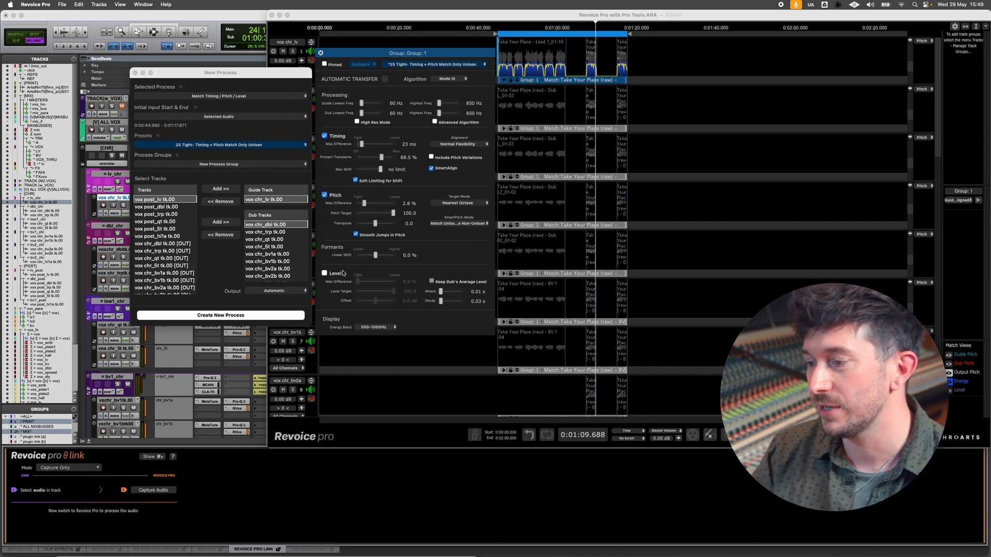
- Enable Group 1 level matching at 20.2% max difference and return to Pro Tools
click(324, 273)
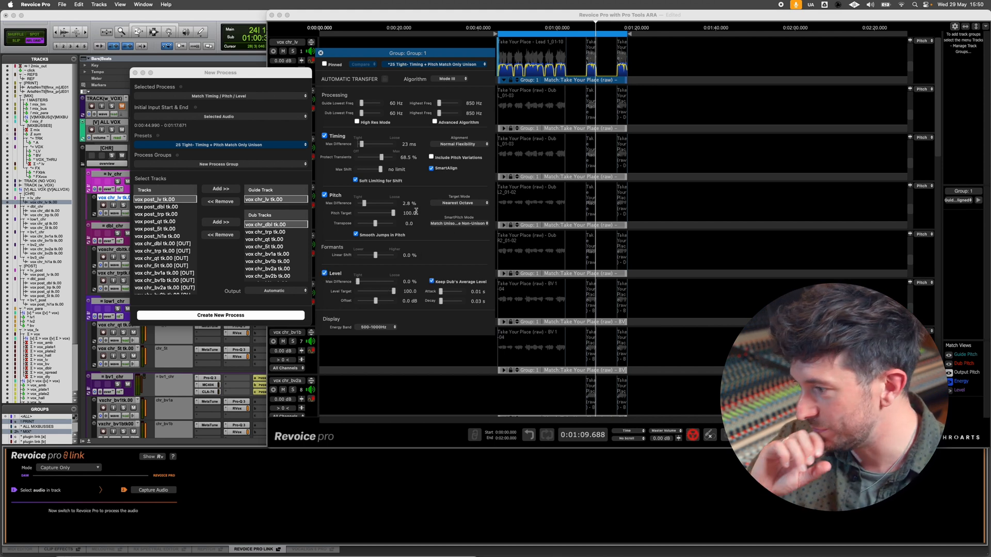
mouse_move(357, 282)
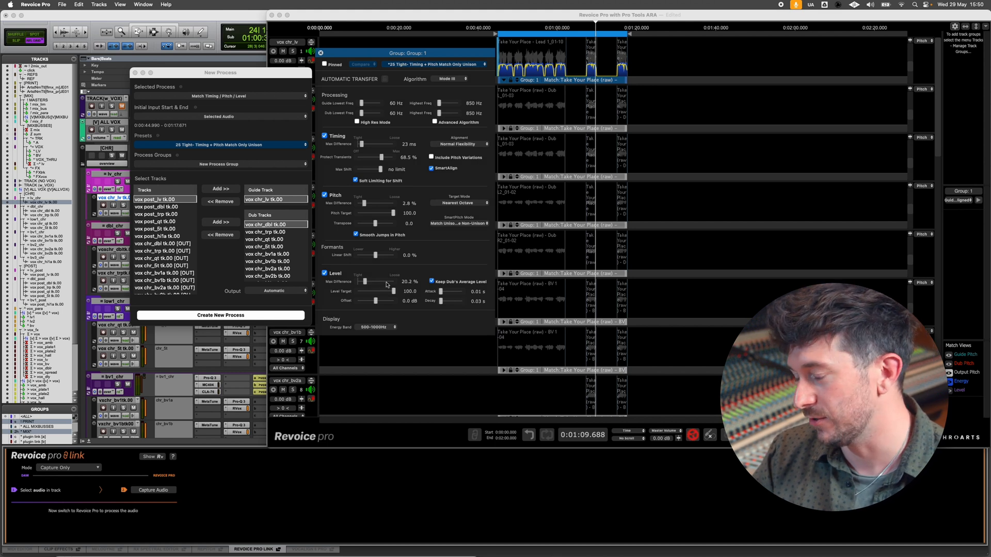
mouse_move(398, 203)
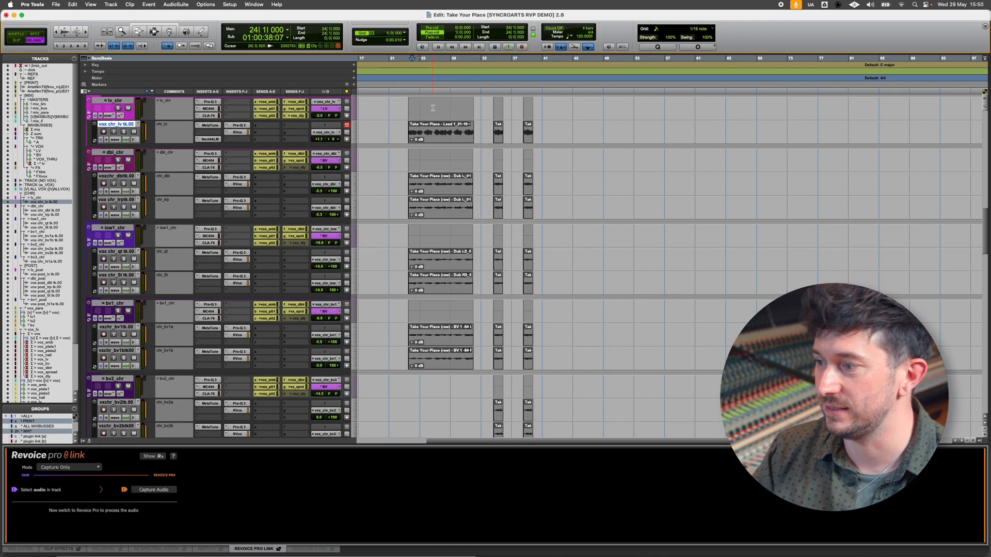
scroll(down, 3)
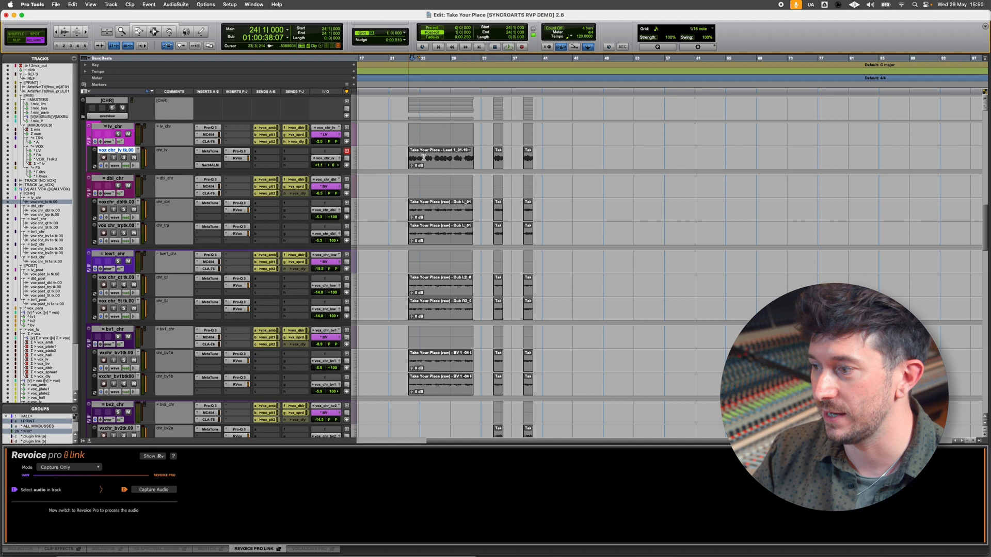